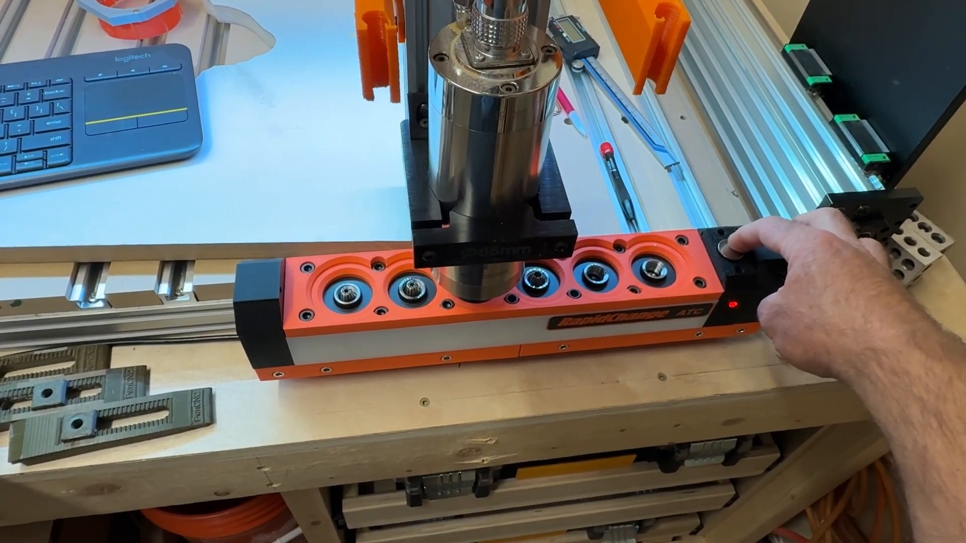
pyautogui.click(730, 252)
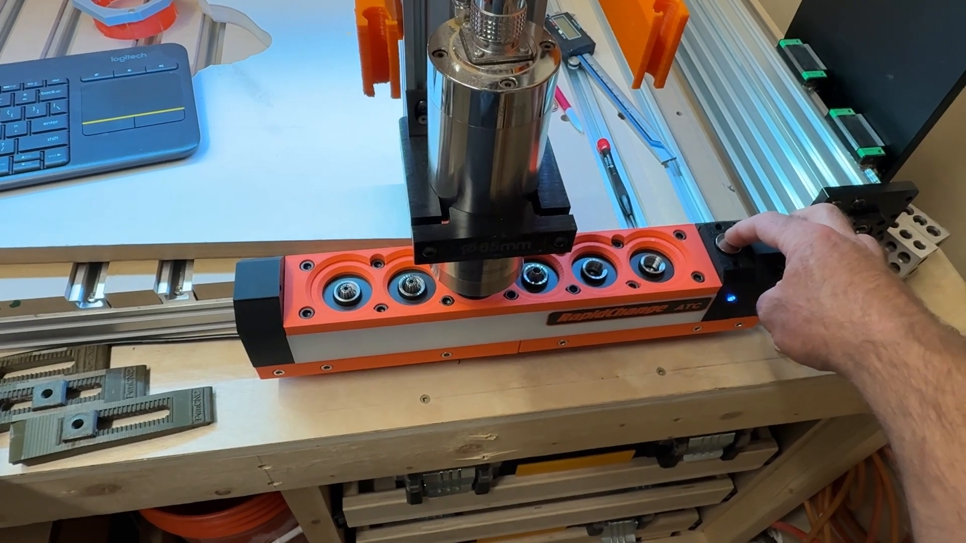